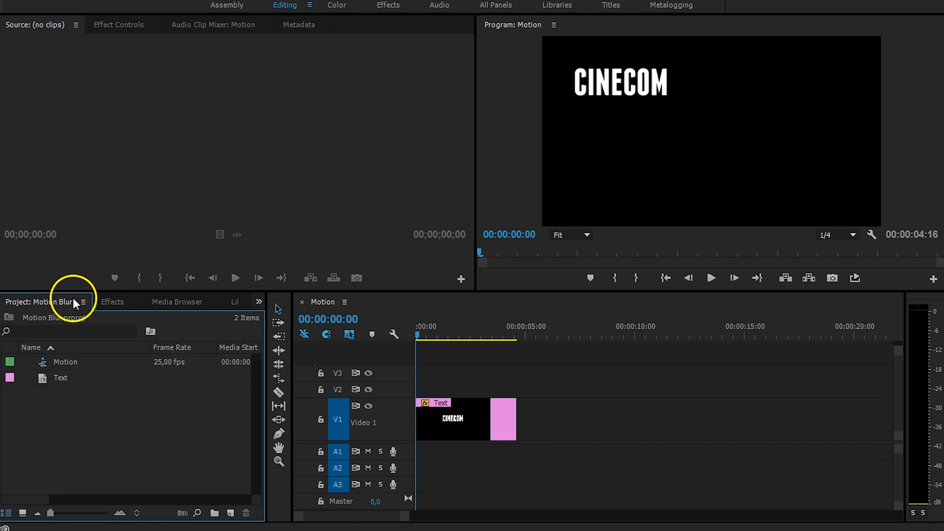
- Switch the Project panel over to the Effects tab
{"action": "left_click", "coordinate": [112, 301]}
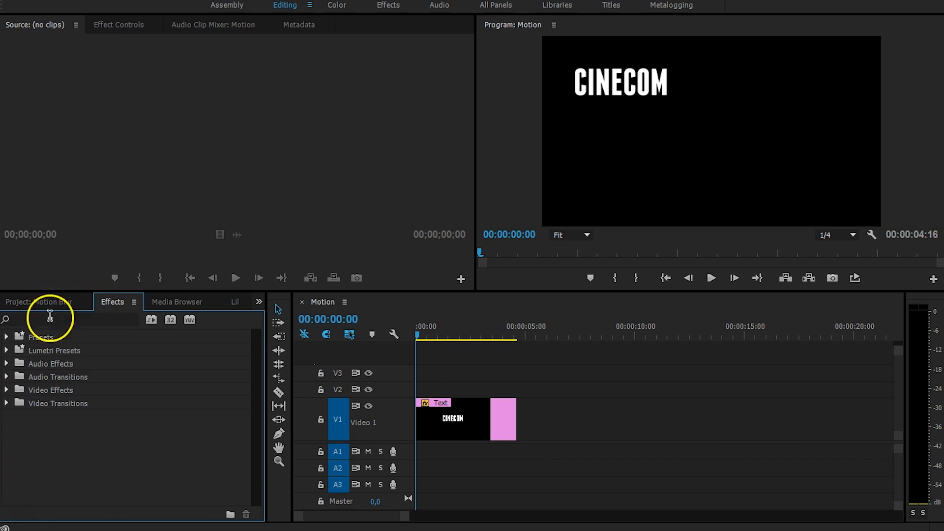
{"action": "mouse_move", "coordinate": [141, 394]}
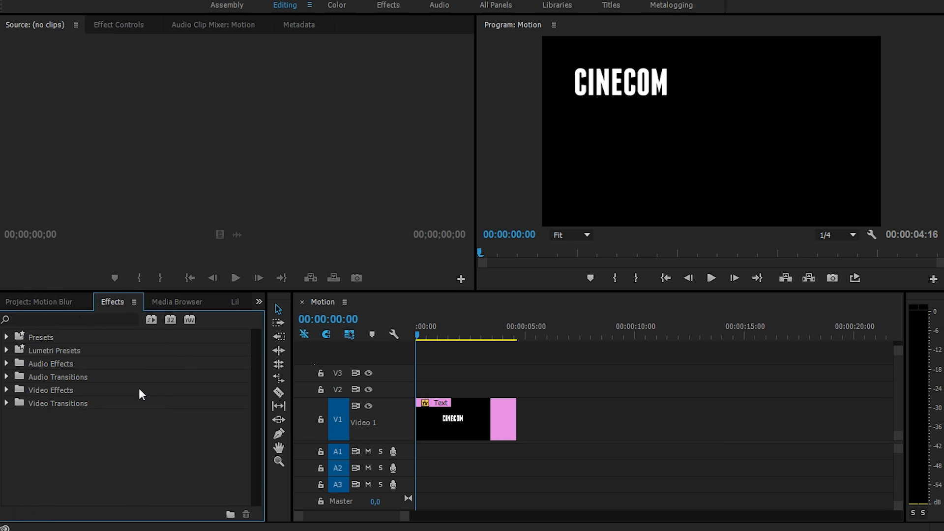
{"action": "mouse_move", "coordinate": [143, 412]}
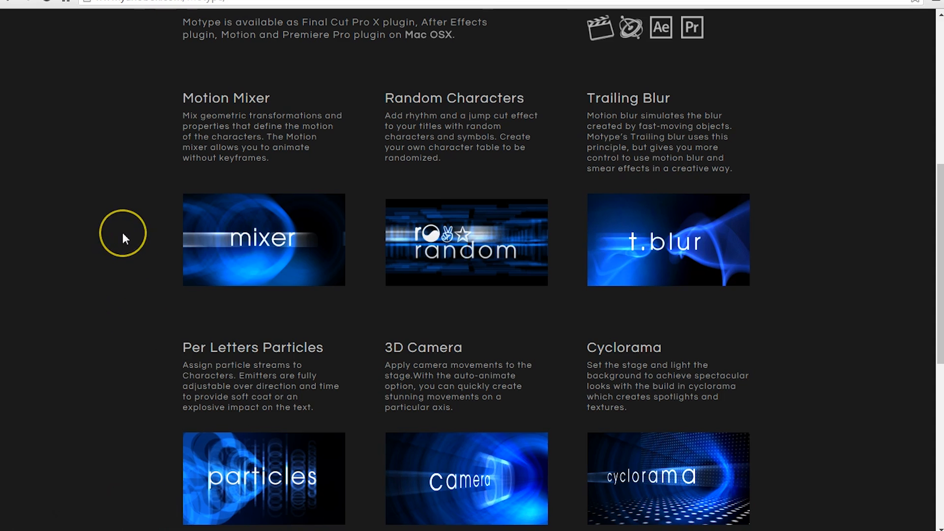
{"action": "mouse_move", "coordinate": [686, 72]}
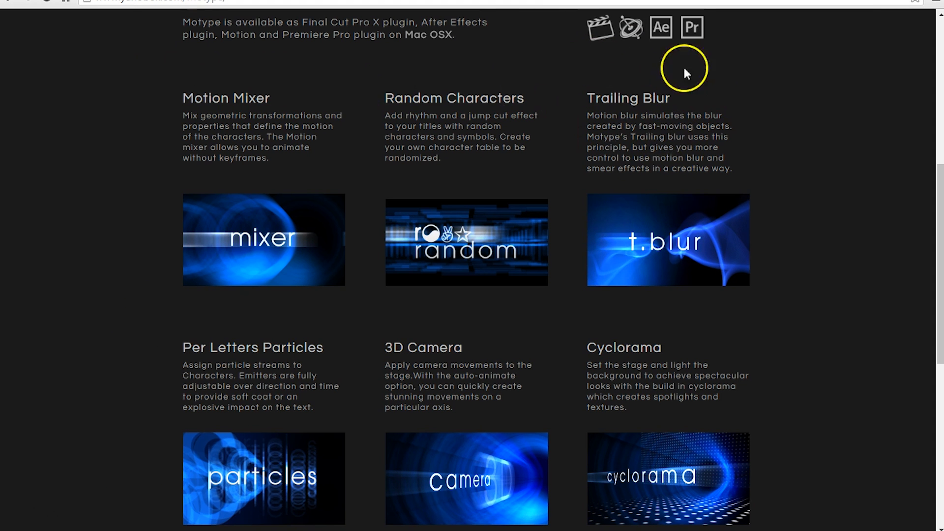
{"action": "mouse_move", "coordinate": [663, 278]}
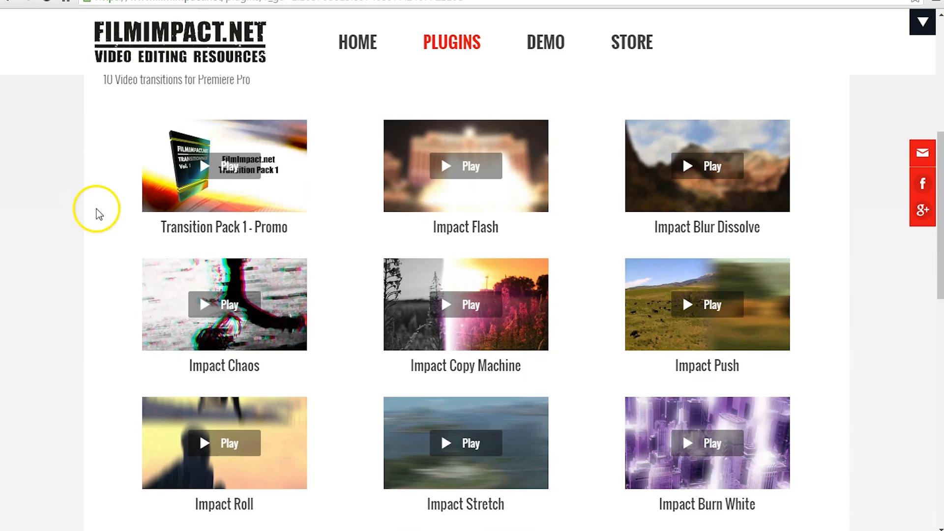
{"action": "mouse_move", "coordinate": [667, 255]}
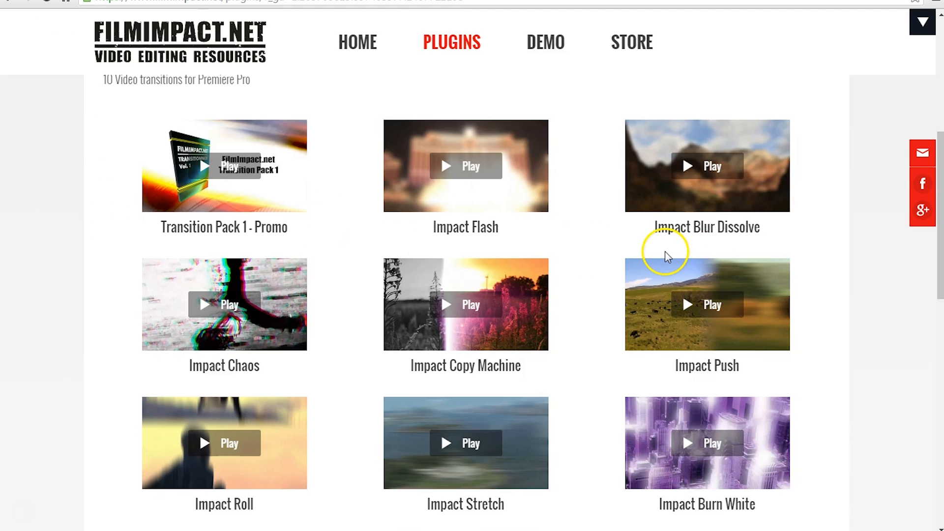
{"action": "mouse_move", "coordinate": [833, 318]}
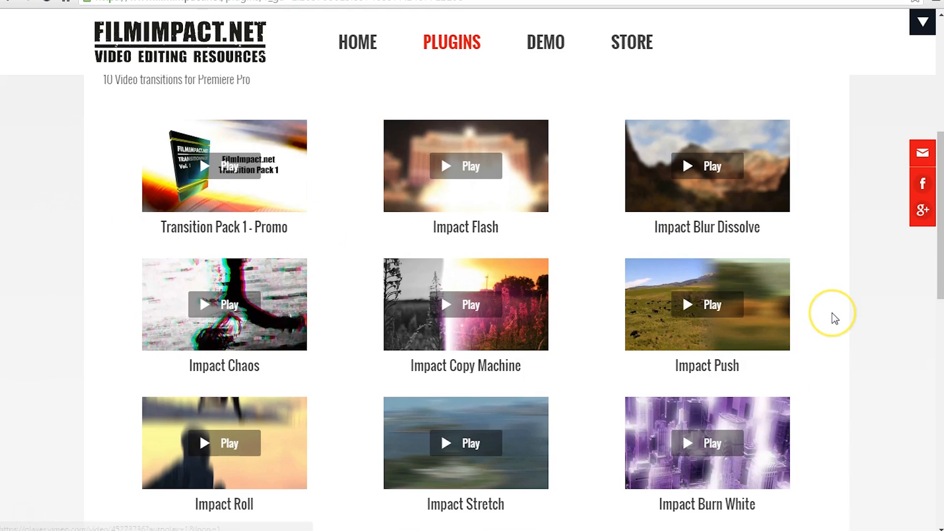
{"action": "mouse_move", "coordinate": [835, 318]}
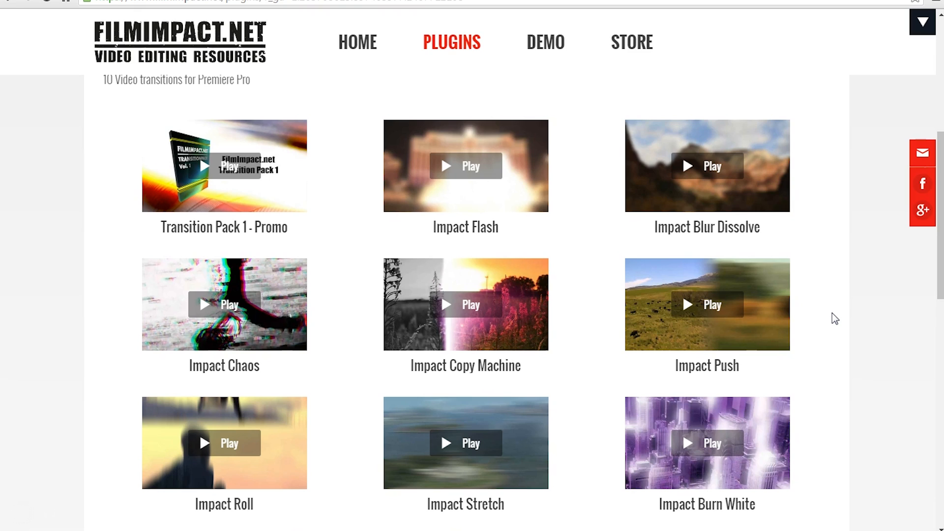
{"action": "mouse_move", "coordinate": [325, 295]}
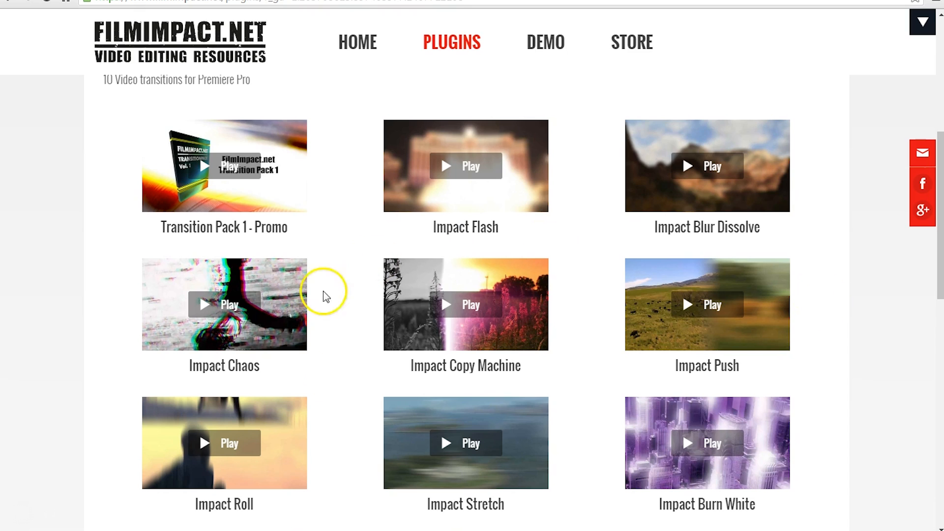
{"action": "mouse_move", "coordinate": [131, 360]}
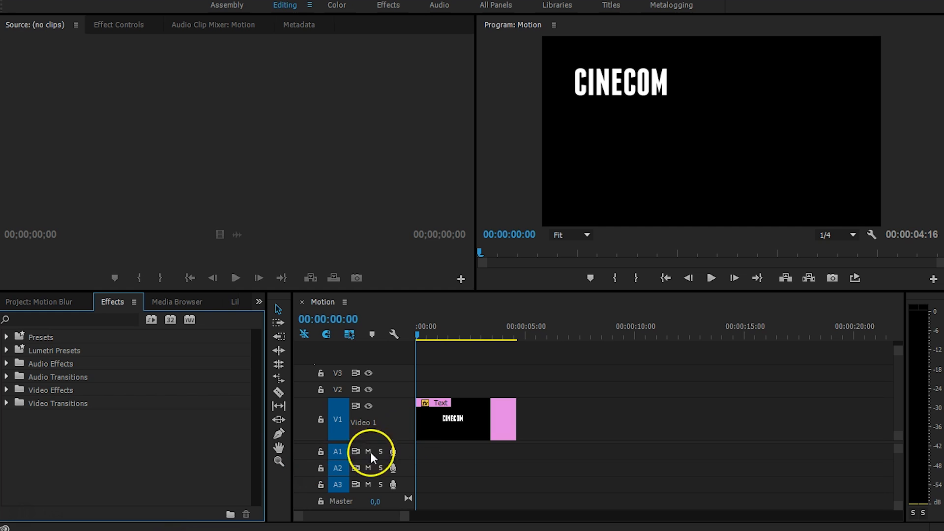
{"action": "mouse_move", "coordinate": [228, 449]}
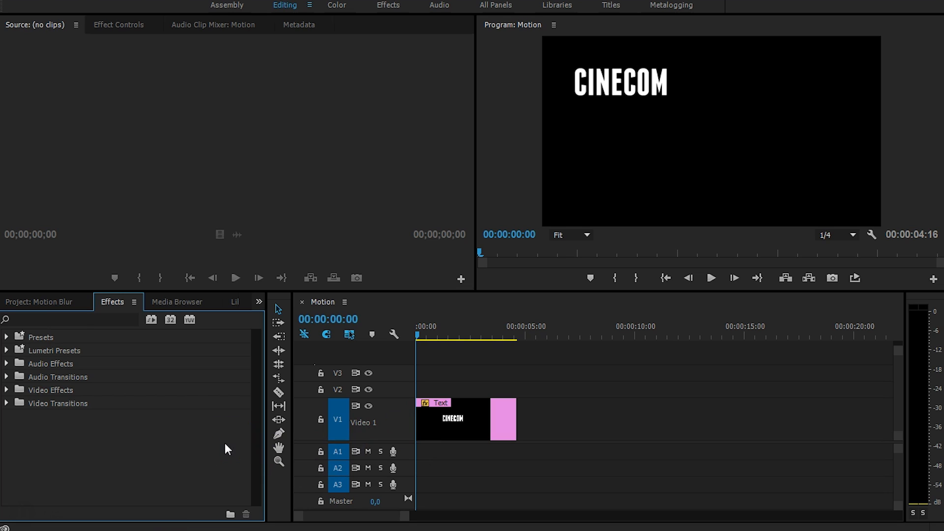
{"action": "mouse_move", "coordinate": [473, 331]}
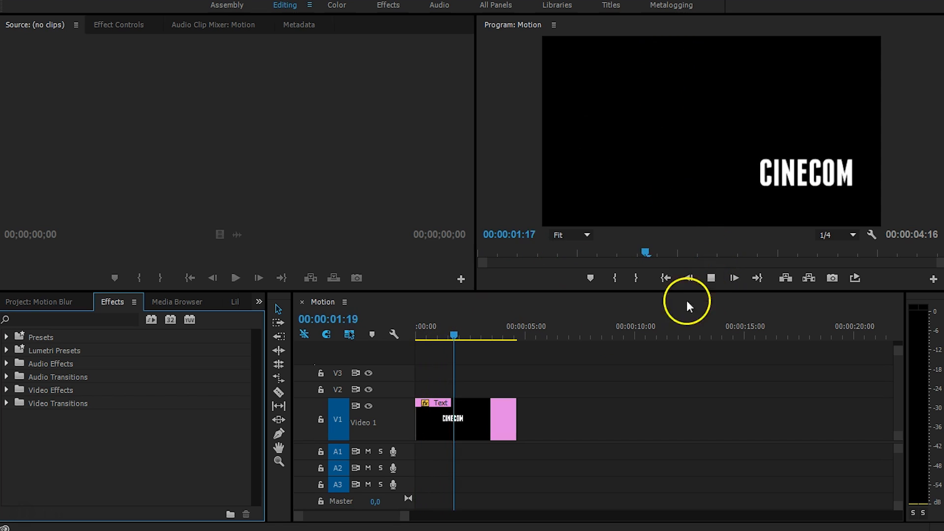
- Stop the Program monitor preview of CINECOM sliding toward the lower right
{"action": "left_click", "coordinate": [432, 335]}
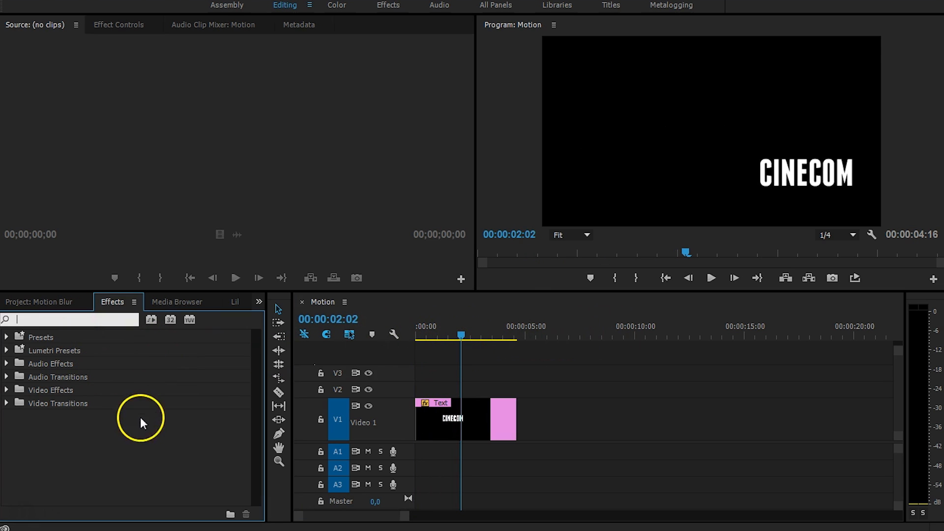
{"action": "mouse_move", "coordinate": [143, 434]}
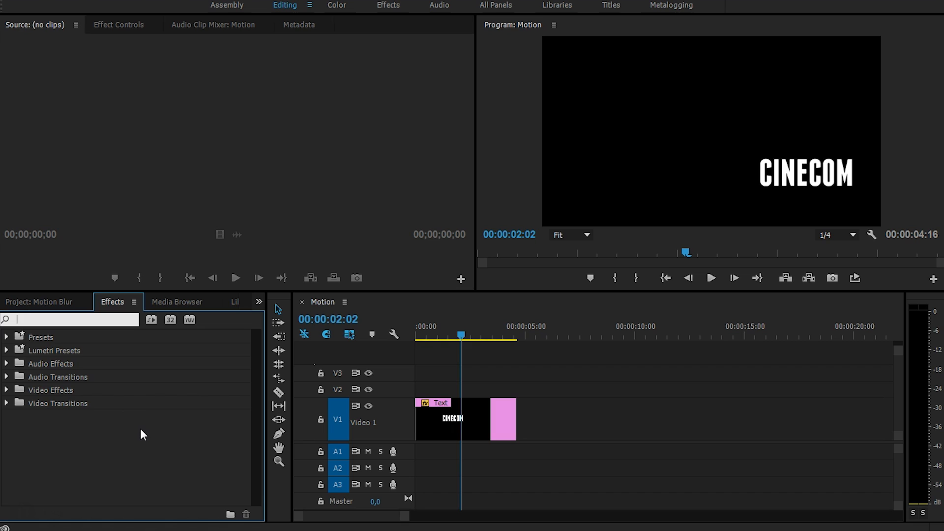
- Search the Effects panel for 'direc' to find Directional Blur
{"action": "type", "text": "direc"}
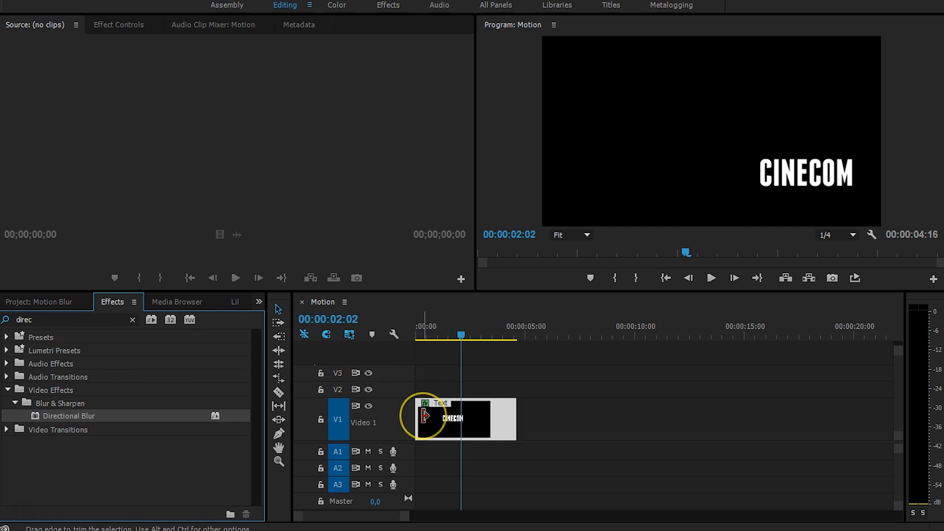
{"action": "mouse_move", "coordinate": [235, 147]}
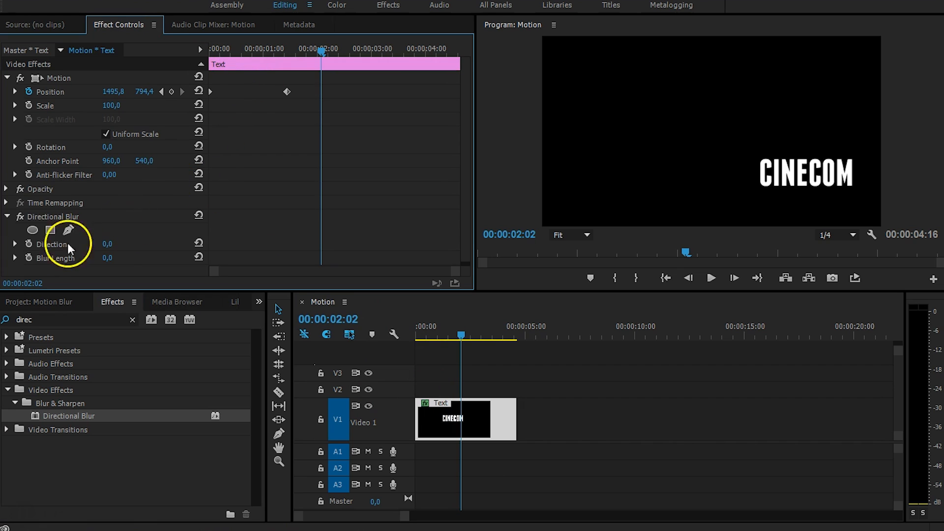
{"action": "mouse_move", "coordinate": [327, 214]}
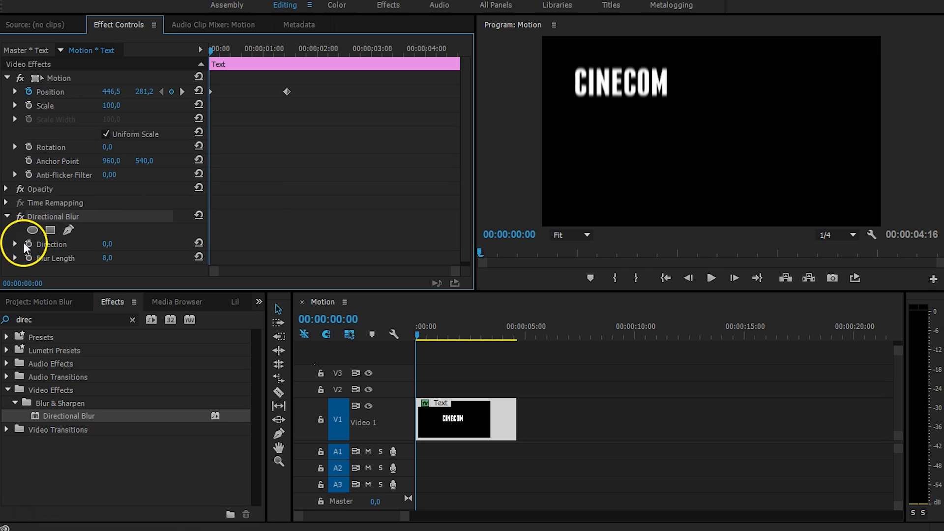
{"action": "mouse_move", "coordinate": [311, 251]}
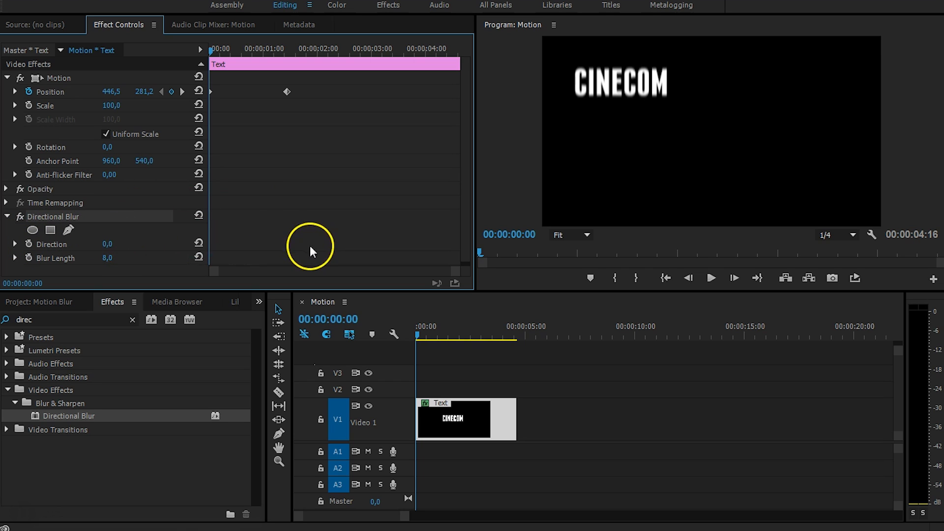
{"action": "mouse_move", "coordinate": [617, 92]}
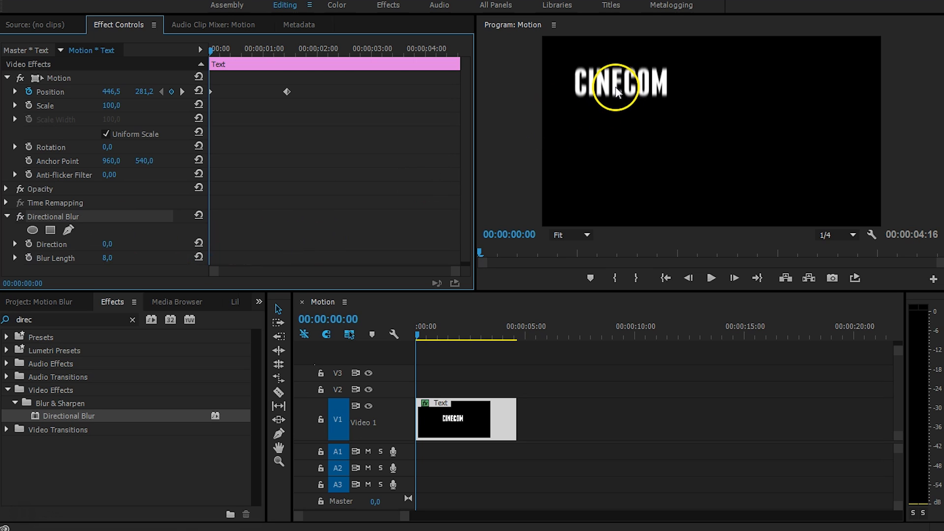
- Keyframe the Directional Blur Direction toward -35° then -87°, with Blur Length 23
{"action": "left_click", "coordinate": [214, 48]}
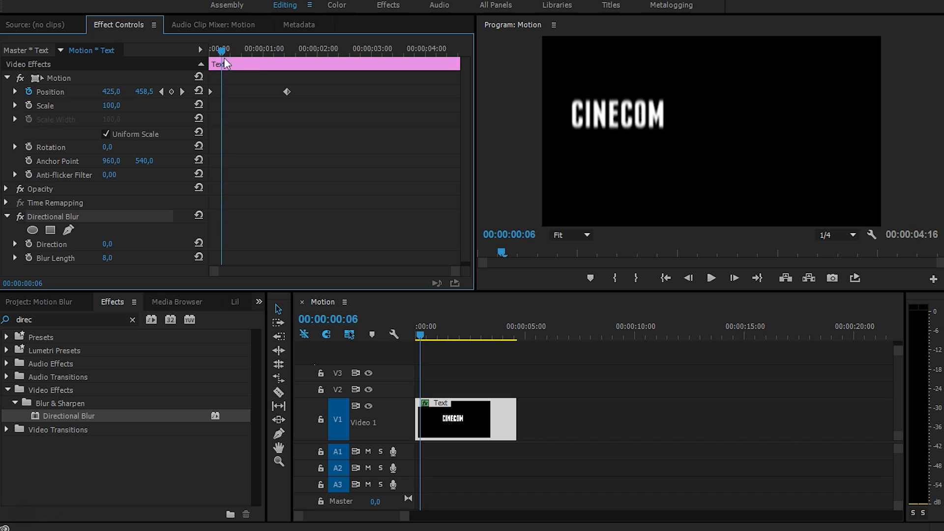
{"action": "mouse_move", "coordinate": [94, 248]}
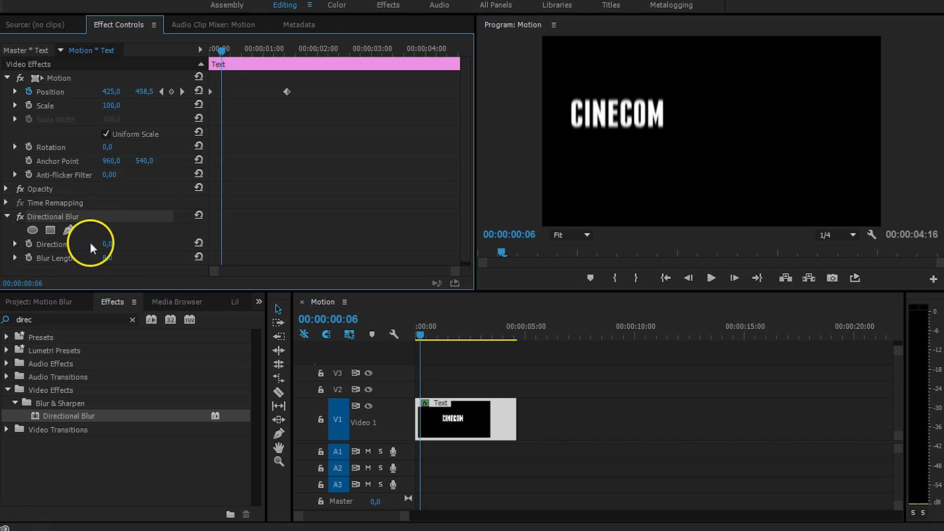
{"action": "left_click", "coordinate": [28, 244]}
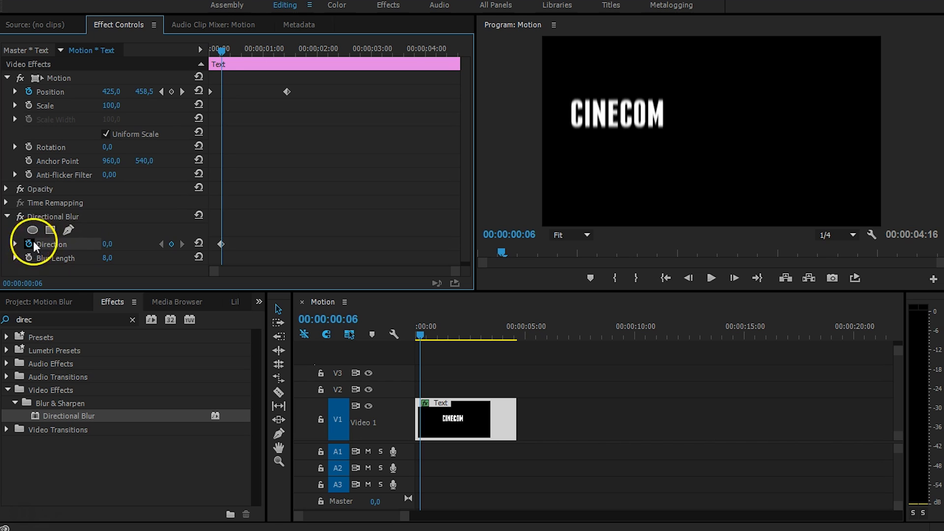
{"action": "left_click", "coordinate": [231, 49]}
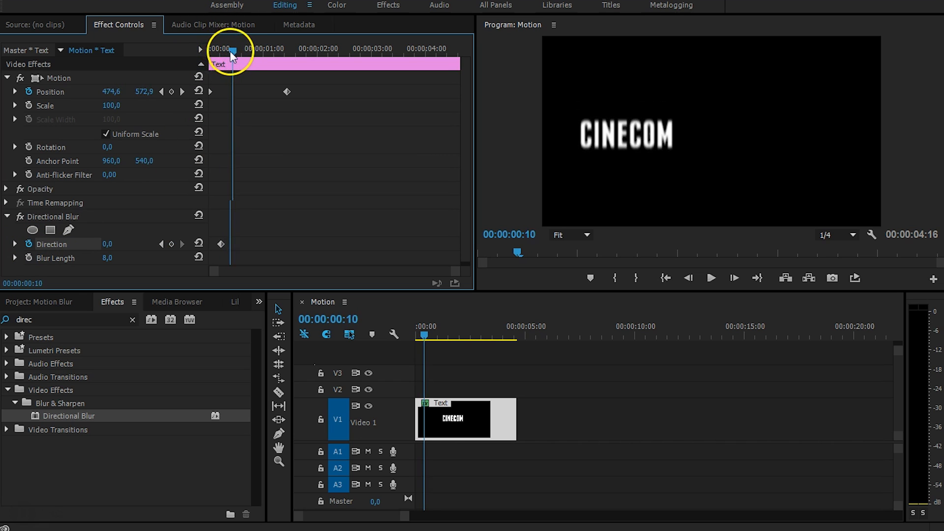
{"action": "left_click_drag", "start_coordinate": [230, 51], "coordinate": [243, 50]}
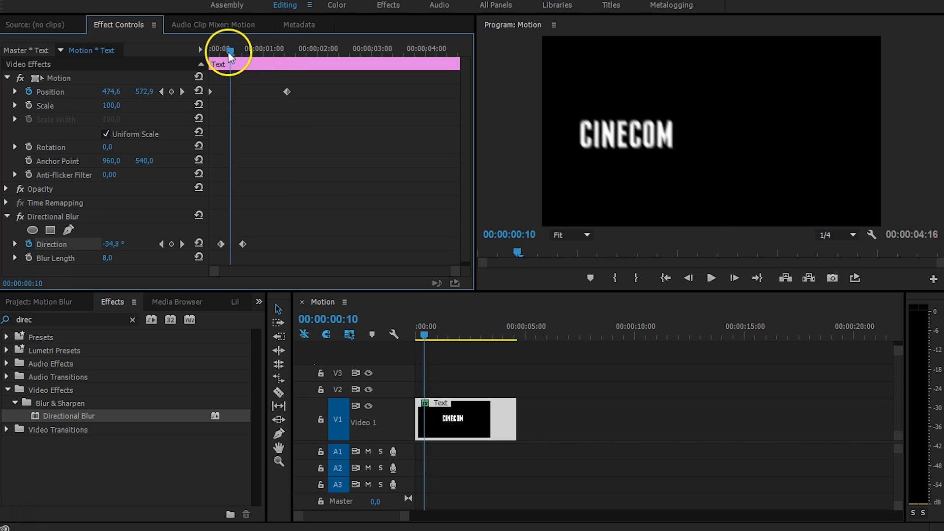
{"action": "left_click_drag", "start_coordinate": [228, 52], "coordinate": [240, 52]}
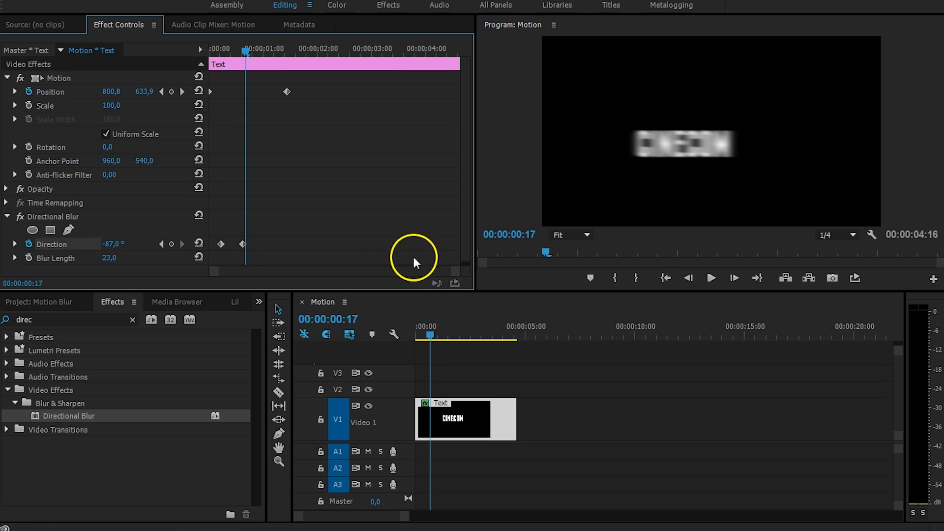
{"action": "mouse_move", "coordinate": [239, 56]}
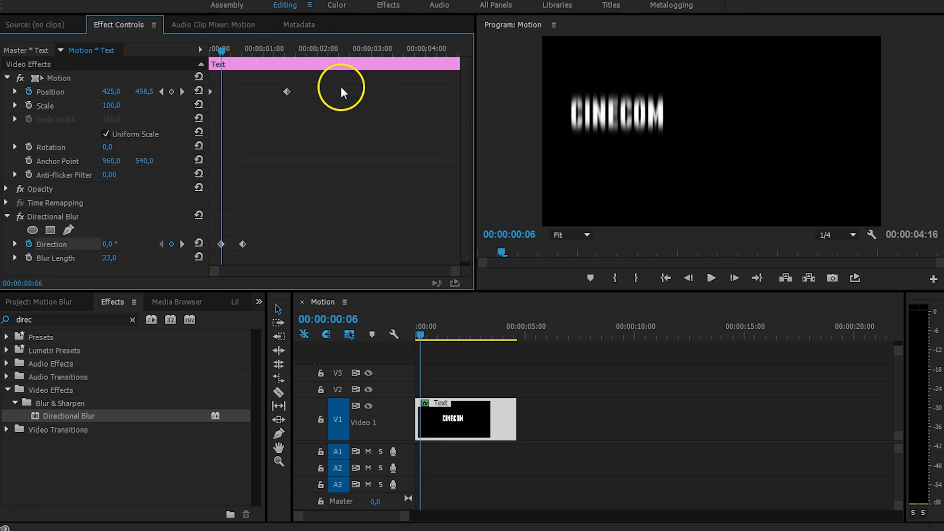
- Scrub back through the motion to check the blur angle and dismiss the crash warning
{"action": "left_click", "coordinate": [225, 49]}
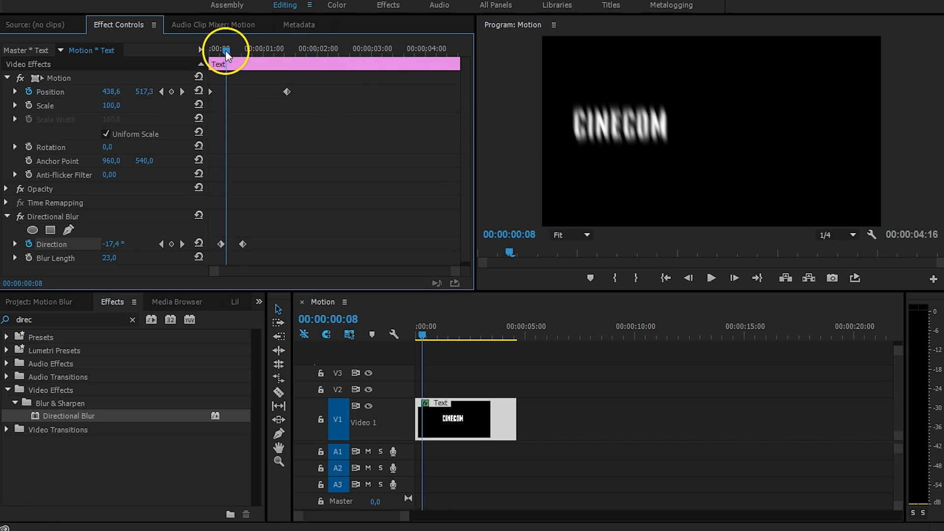
{"action": "left_click_drag", "start_coordinate": [222, 49], "coordinate": [243, 49]}
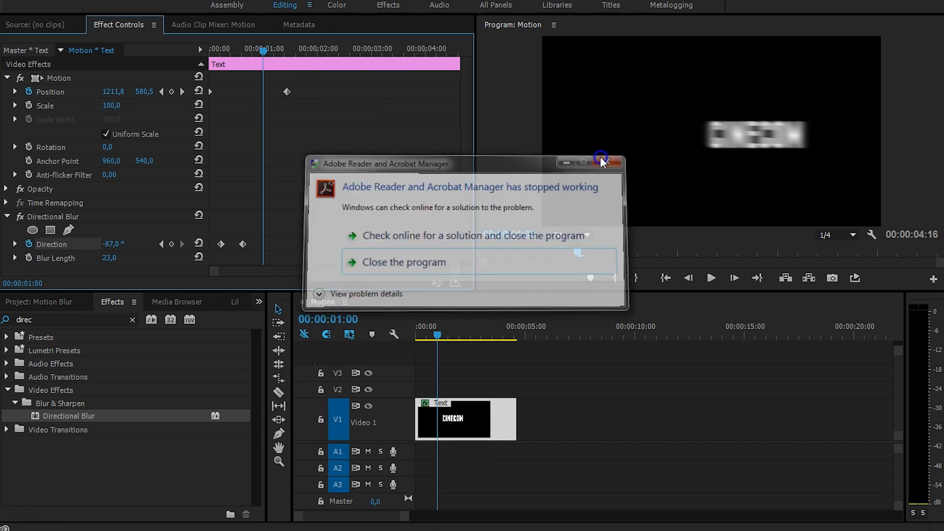
{"action": "left_click", "coordinate": [614, 162]}
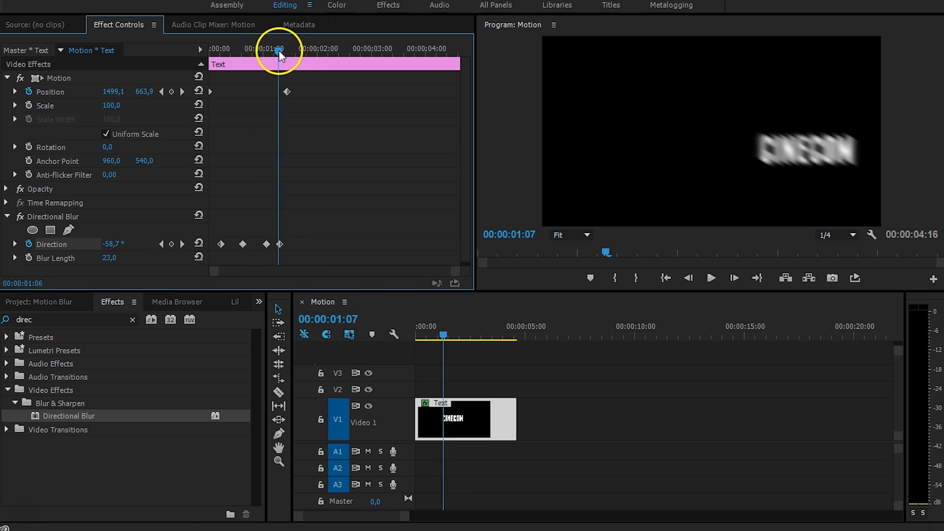
- Add Direction keyframes at -58.7° and -15° where the path curves, then play through
{"action": "left_click_drag", "start_coordinate": [278, 53], "coordinate": [289, 53]}
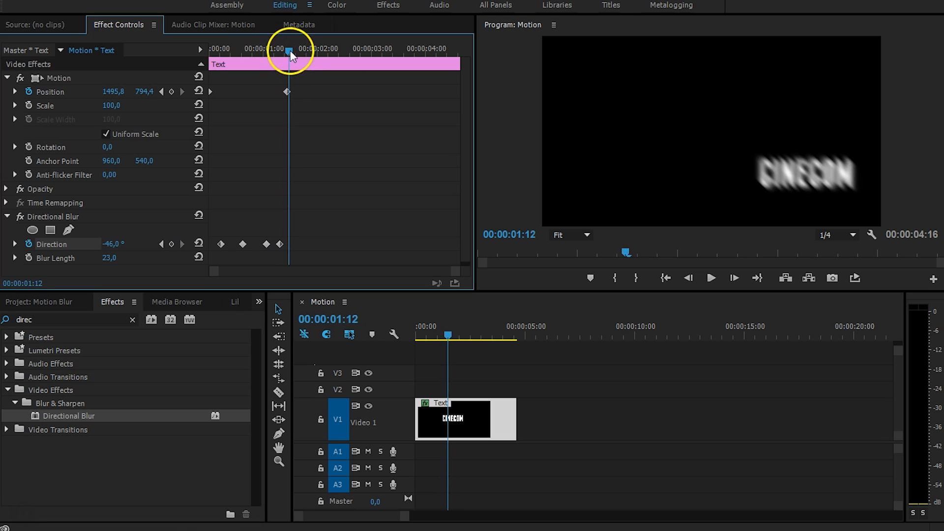
{"action": "mouse_move", "coordinate": [262, 113]}
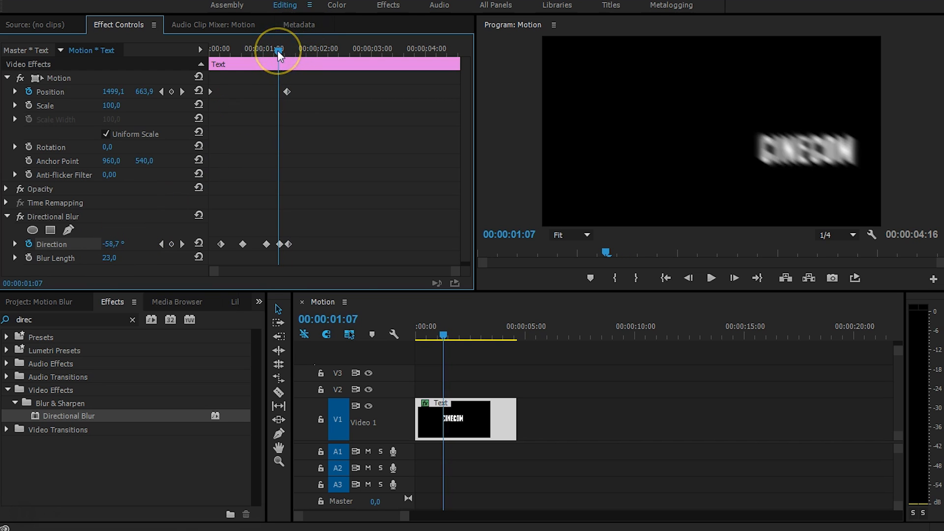
{"action": "mouse_move", "coordinate": [278, 54]}
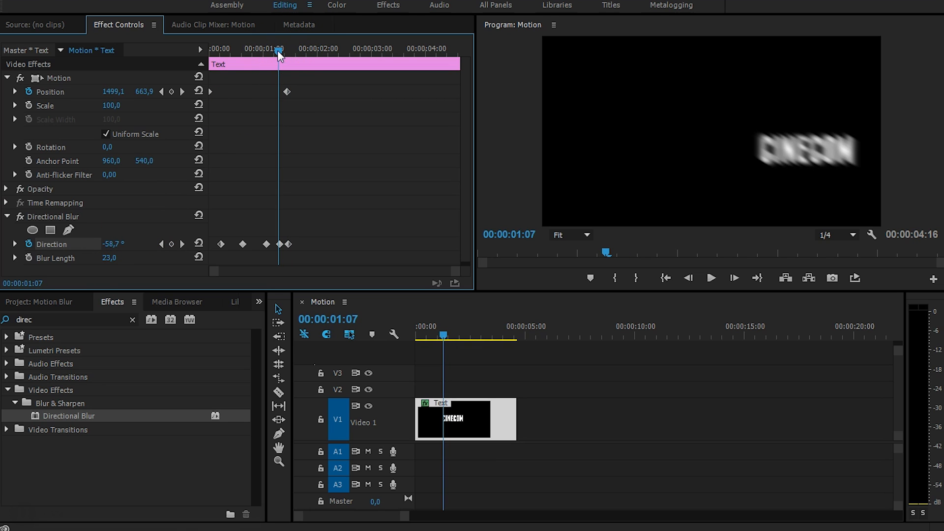
{"action": "mouse_move", "coordinate": [319, 41]}
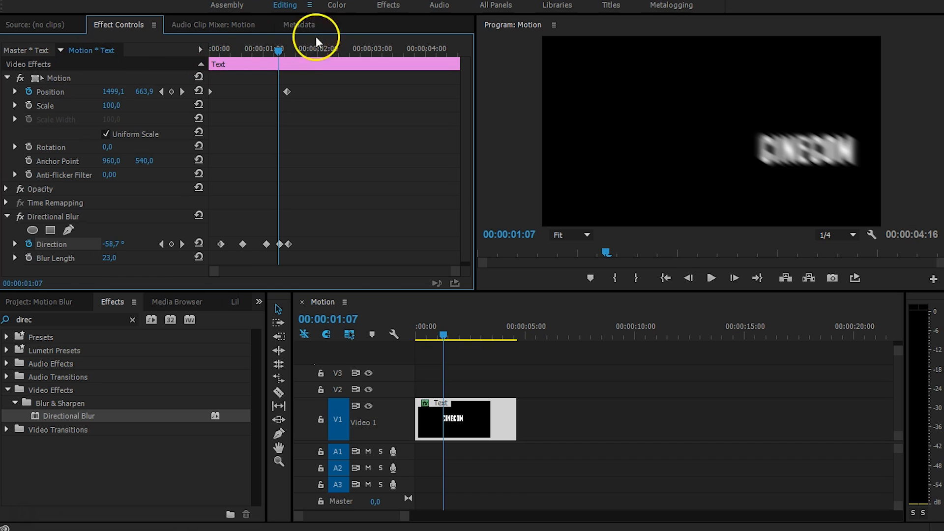
{"action": "left_click_drag", "start_coordinate": [279, 49], "coordinate": [273, 48]}
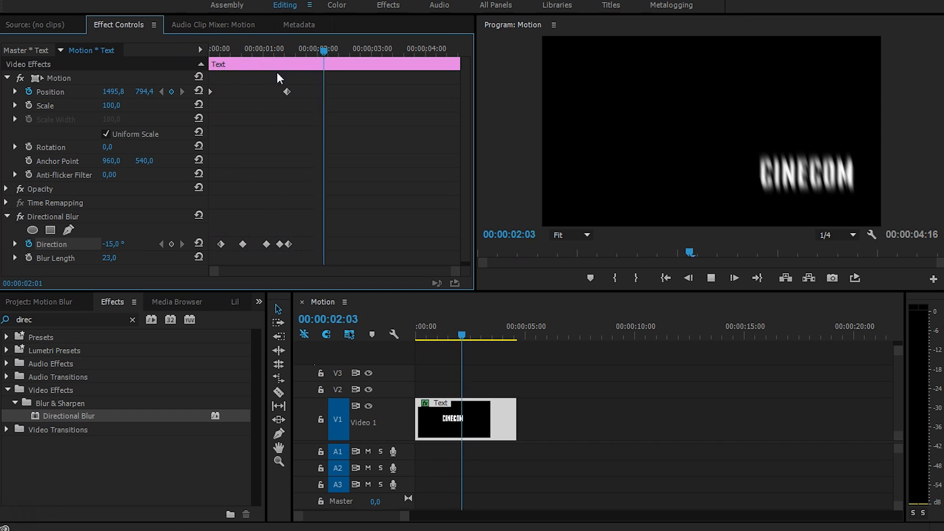
{"action": "left_click", "coordinate": [228, 48]}
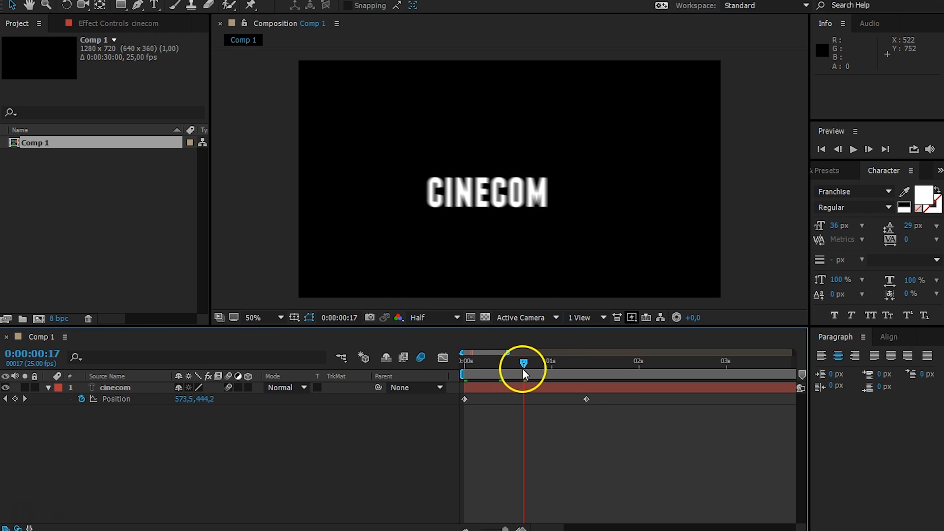
{"action": "mouse_move", "coordinate": [581, 450]}
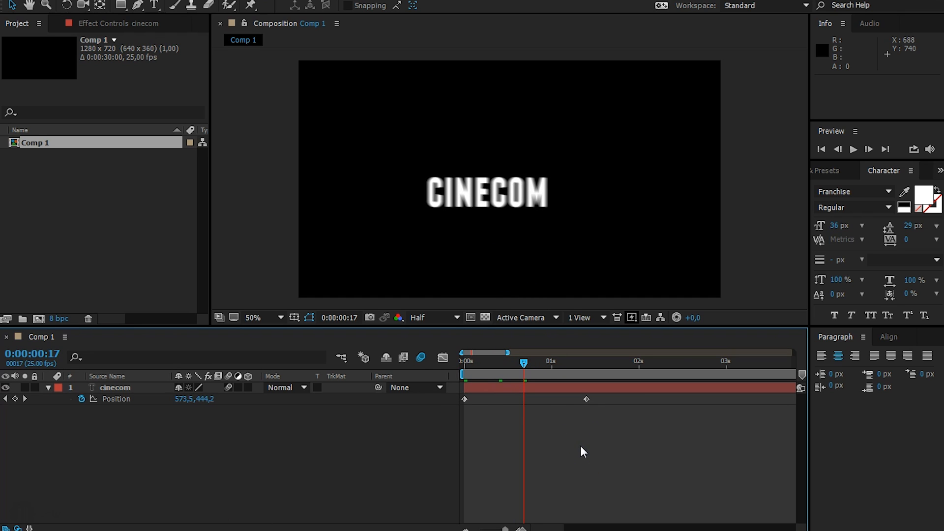
{"action": "mouse_move", "coordinate": [295, 443]}
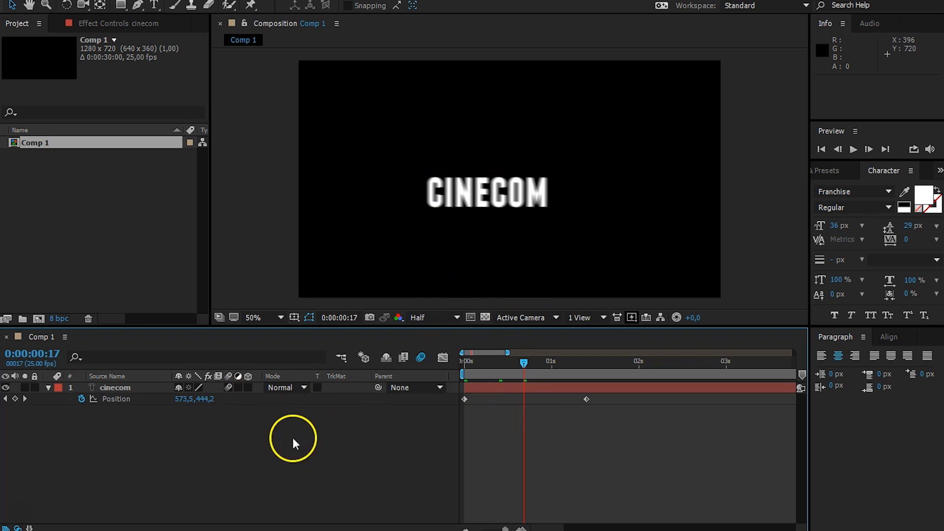
{"action": "mouse_move", "coordinate": [184, 523]}
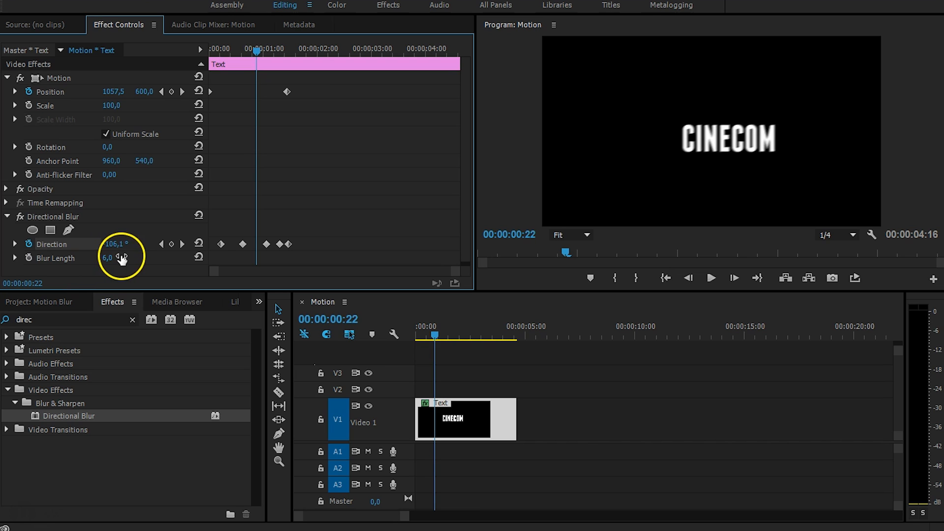
- Keyframe Blur Length down to 6 mid-motion and 0 at 00:00:02:00
{"action": "left_click_drag", "start_coordinate": [255, 51], "coordinate": [242, 51]}
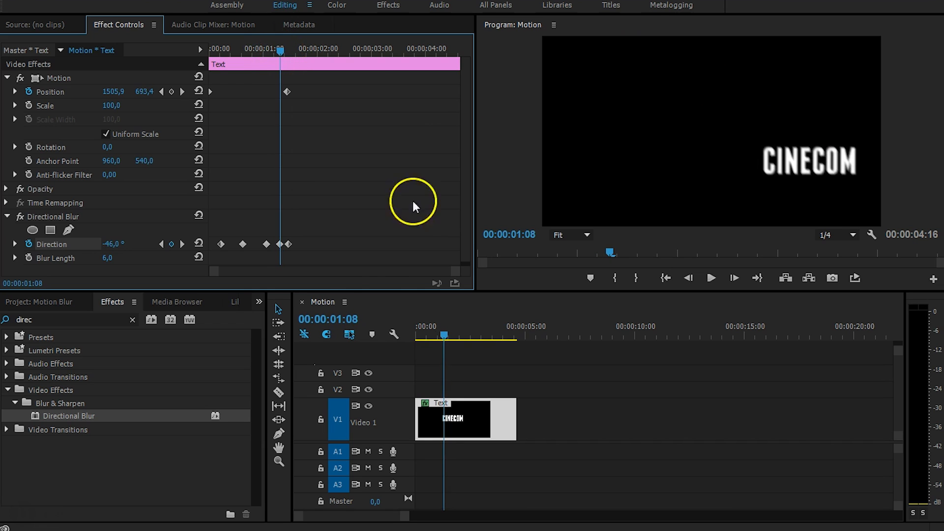
{"action": "left_click", "coordinate": [28, 258]}
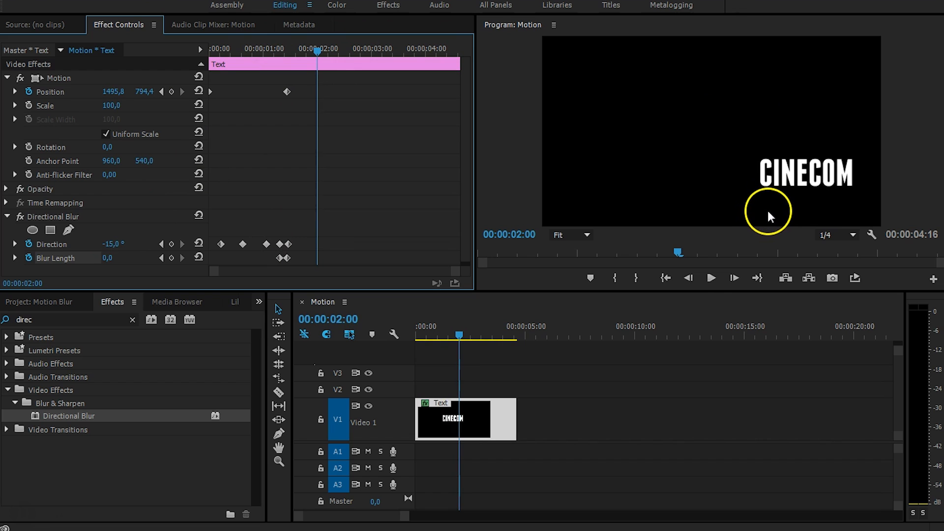
{"action": "mouse_move", "coordinate": [137, 244]}
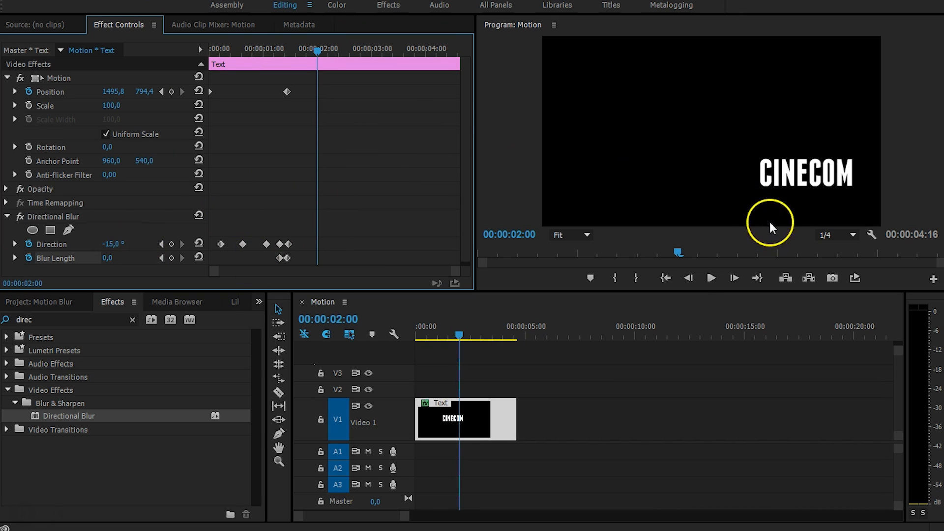
{"action": "mouse_move", "coordinate": [651, 155]}
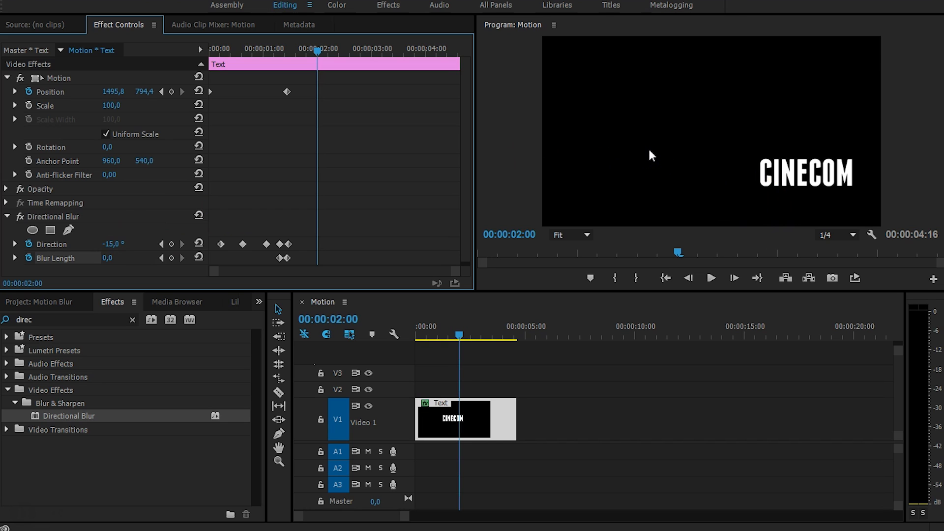